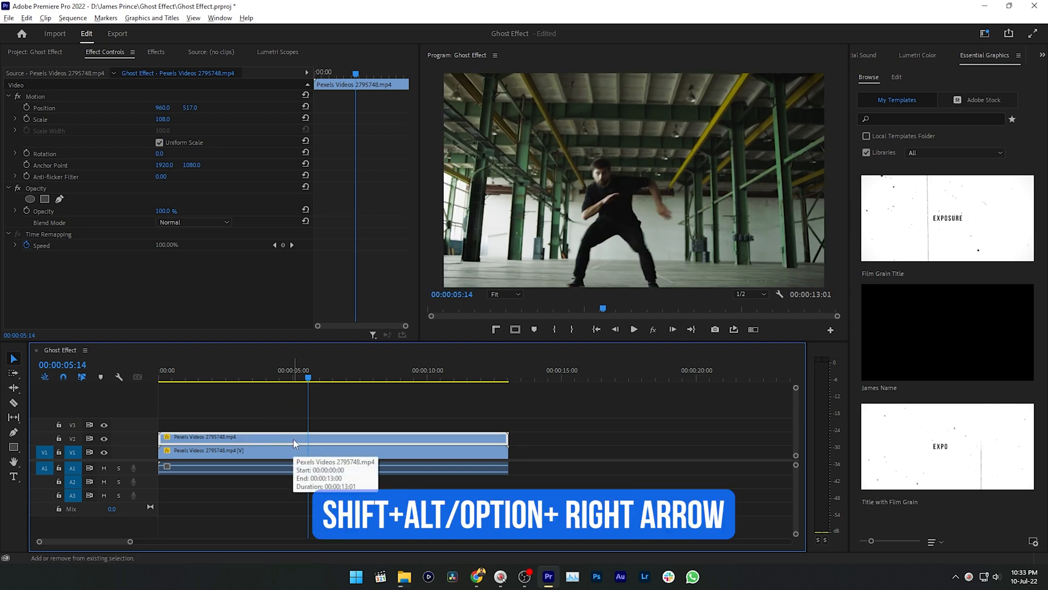
Nudge the V2 duplicate dancer clip a frame later with Shift+Alt+Right
{"action": "key", "text": "shift+alt+right"}
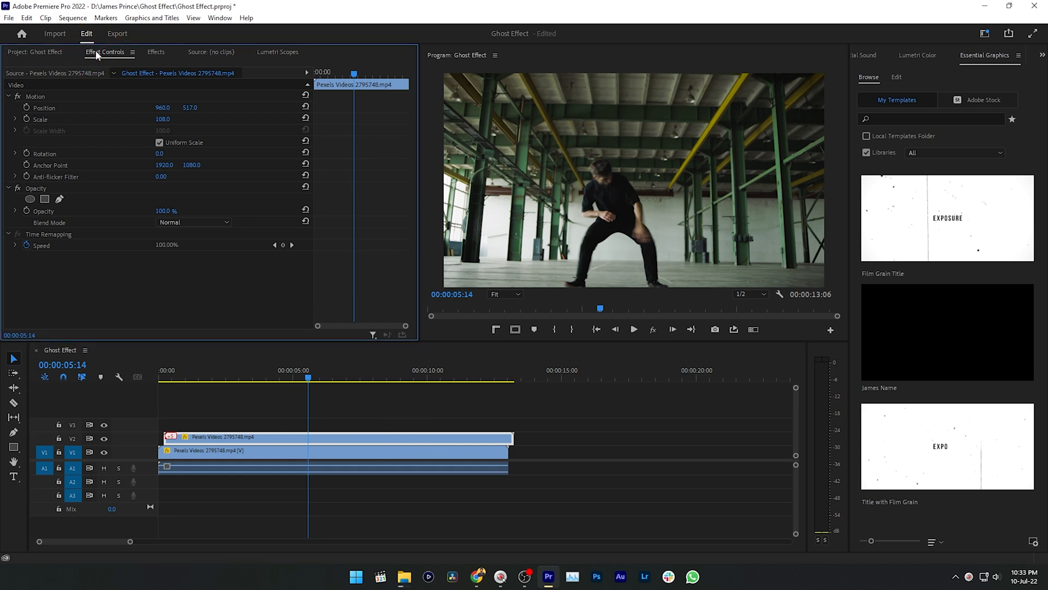
In Effect Controls, set the duplicate clip's opacity to 50 and blend mode to Lighten
{"action": "left_click", "coordinate": [220, 17]}
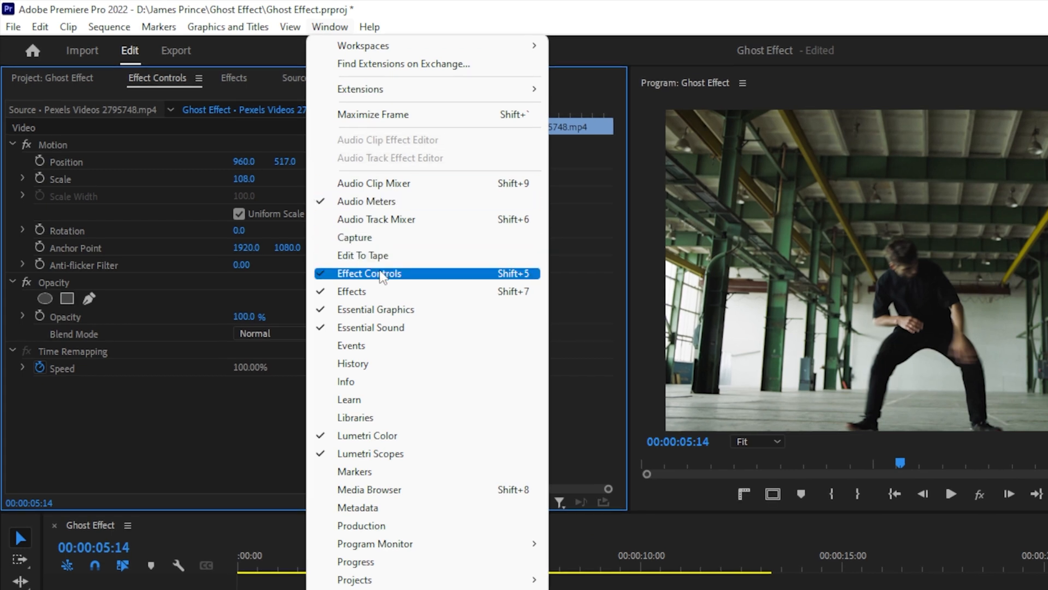
{"action": "left_click", "coordinate": [369, 273]}
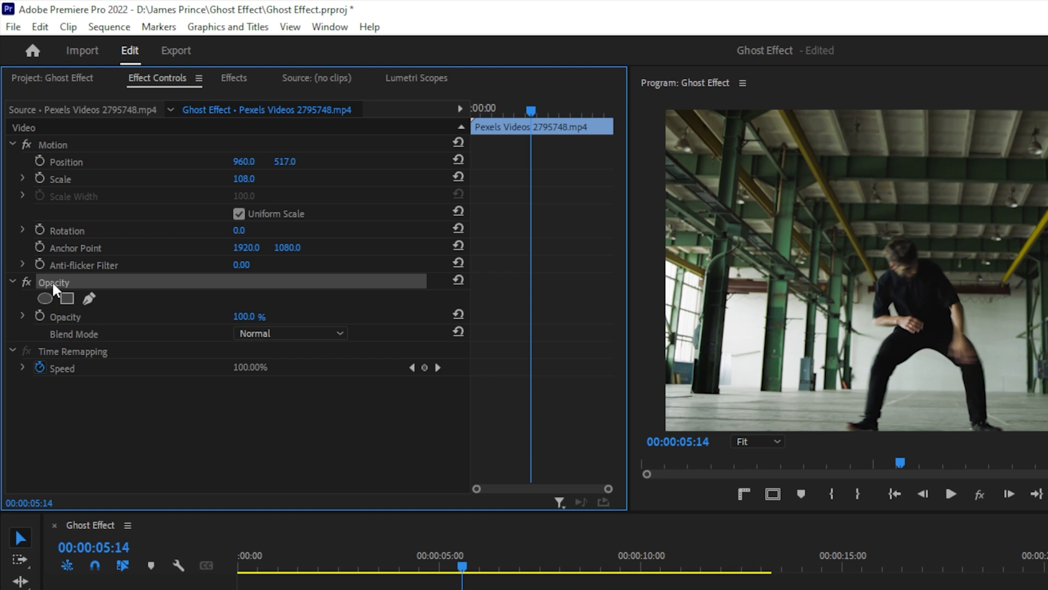
{"action": "double_click", "coordinate": [247, 315]}
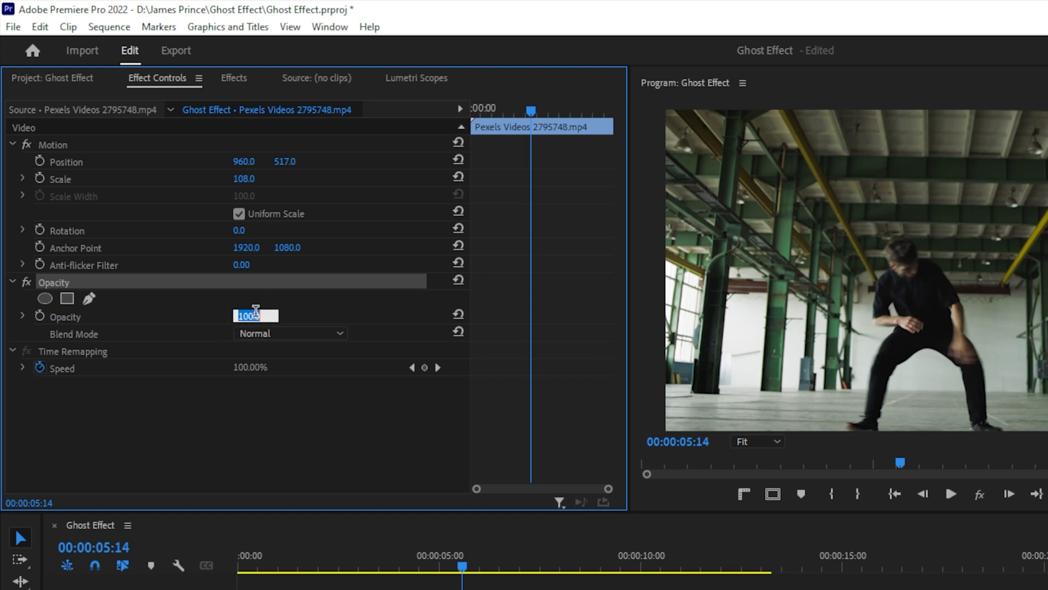
{"action": "type", "text": "50"}
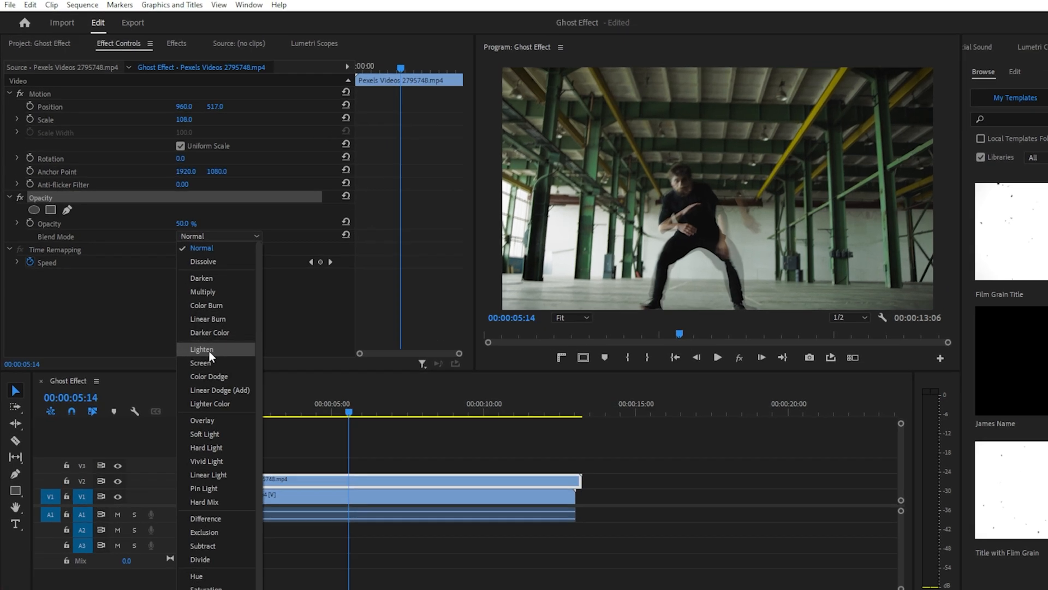
{"action": "left_click", "coordinate": [203, 349]}
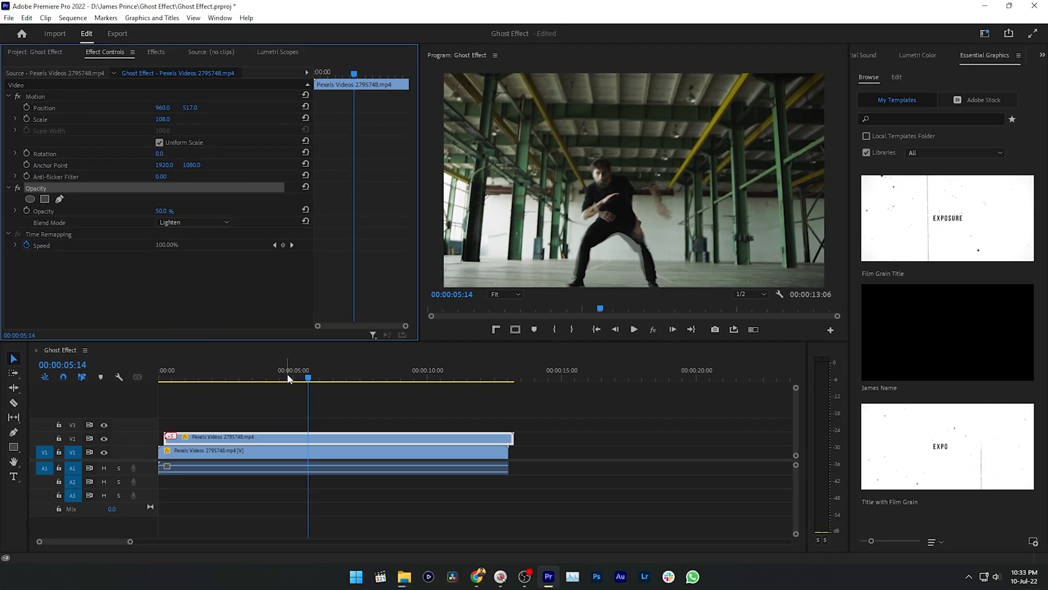
Trim the V2 and V3 duplicate clips to a short stretch near ten seconds
{"action": "left_click", "coordinate": [421, 369]}
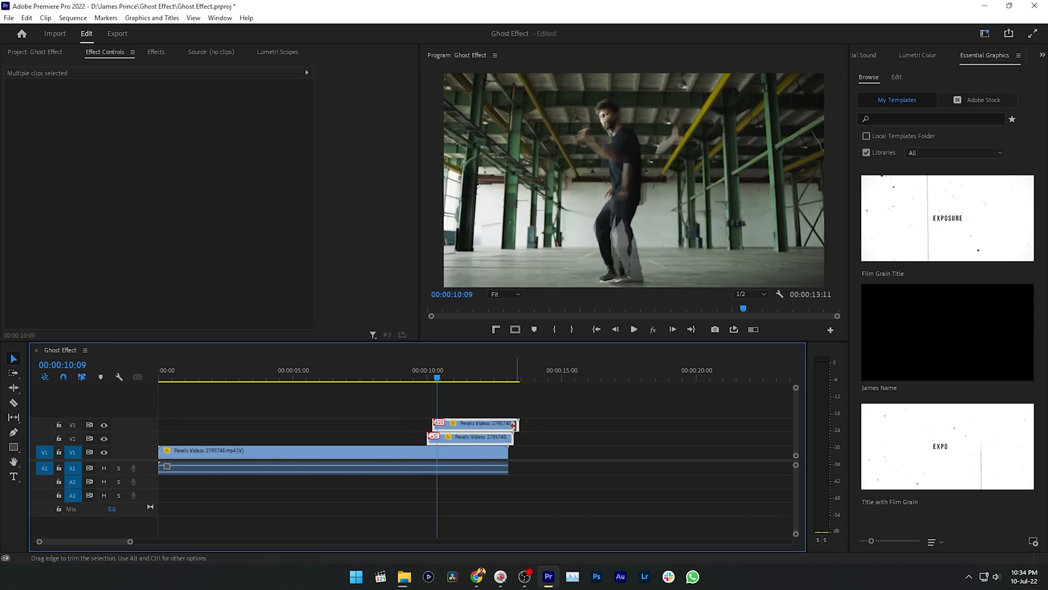
{"action": "left_click", "coordinate": [632, 328]}
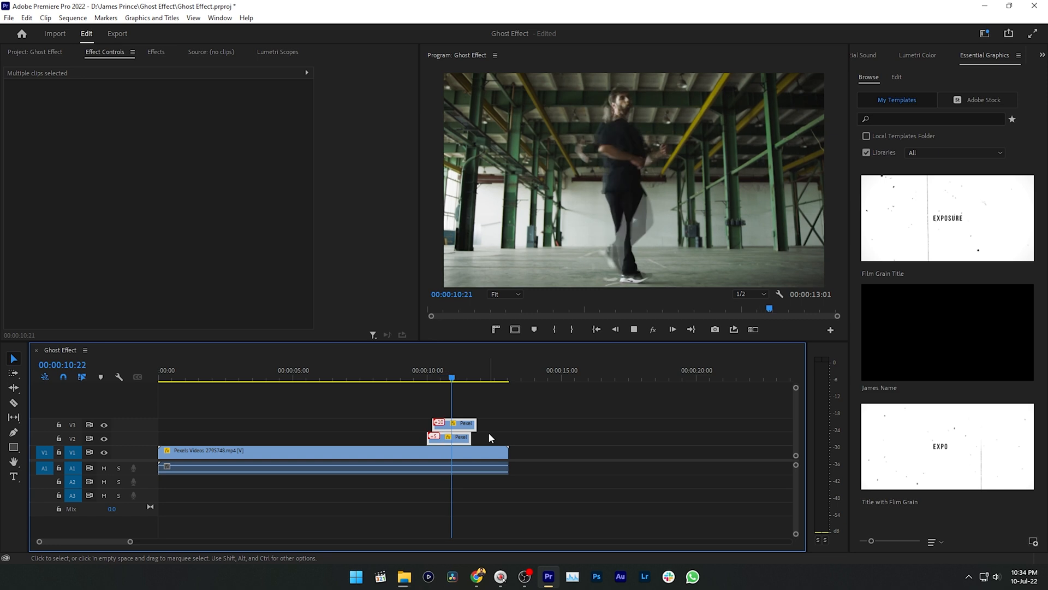